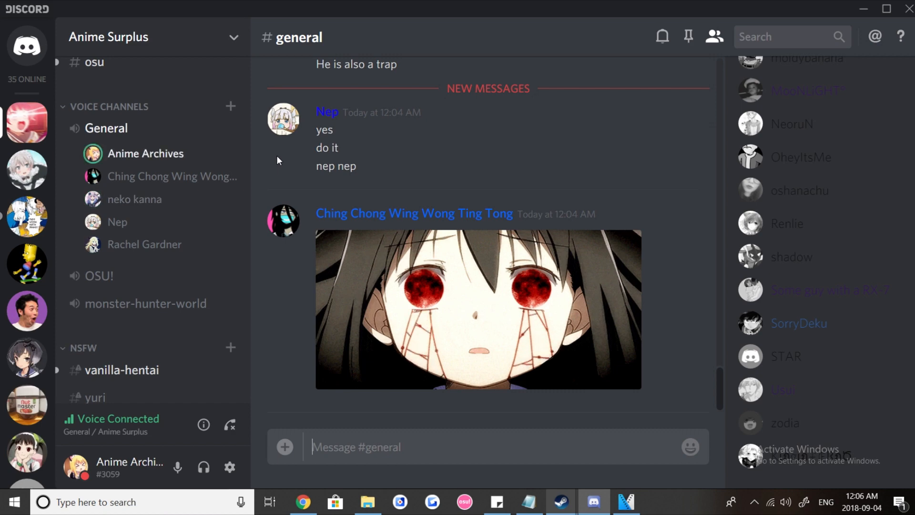
{"action": "type", "text": "@bbb"}
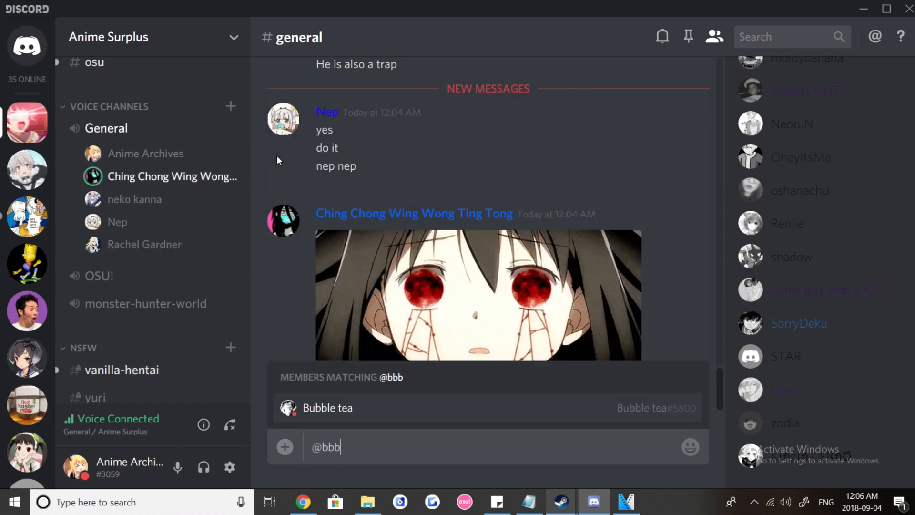
{"action": "left_click", "coordinate": [327, 407]}
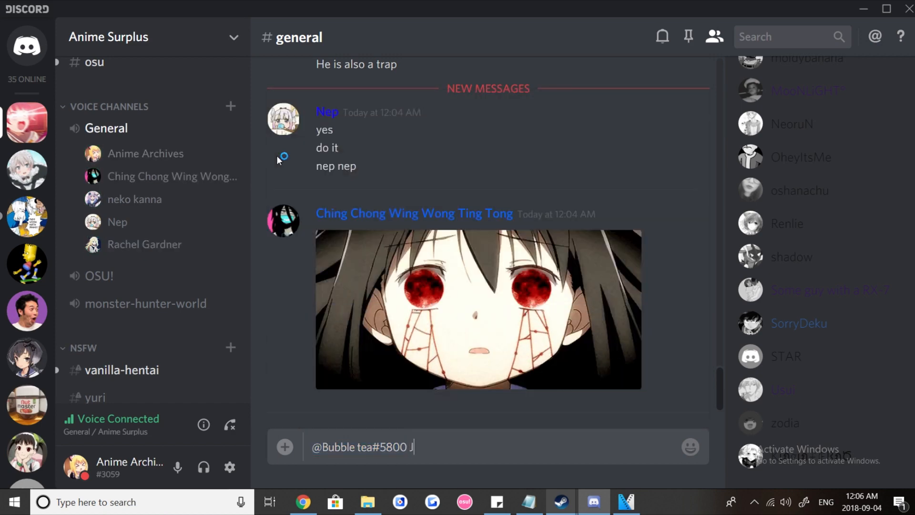
{"action": "type", "text": "OIN THE VC"}
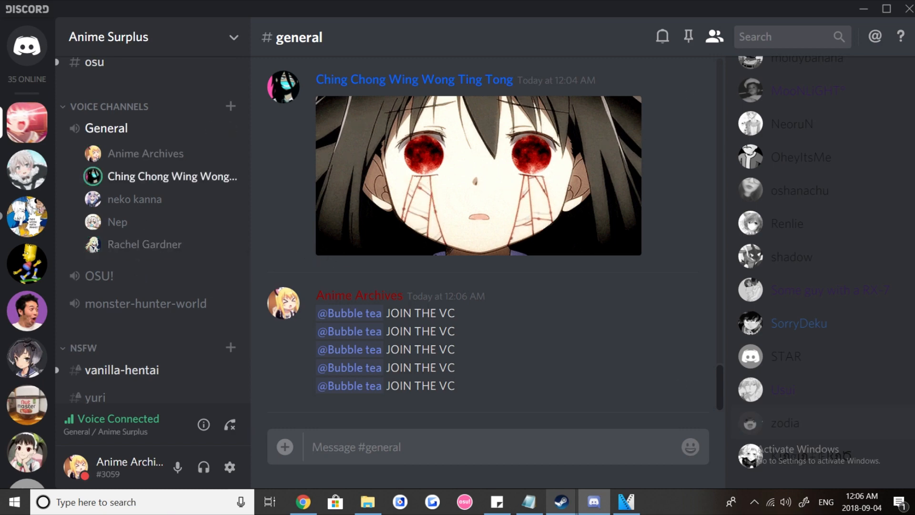
- Switch to the #loli-do-not-lewd channel in the NSFW category
{"action": "scroll", "scroll_direction": "down", "scroll_amount": 3}
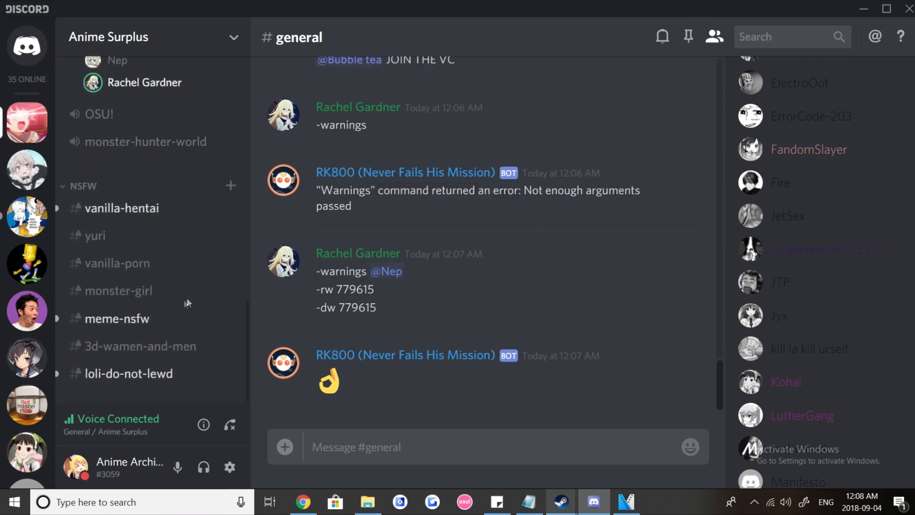
{"action": "left_click", "coordinate": [129, 373]}
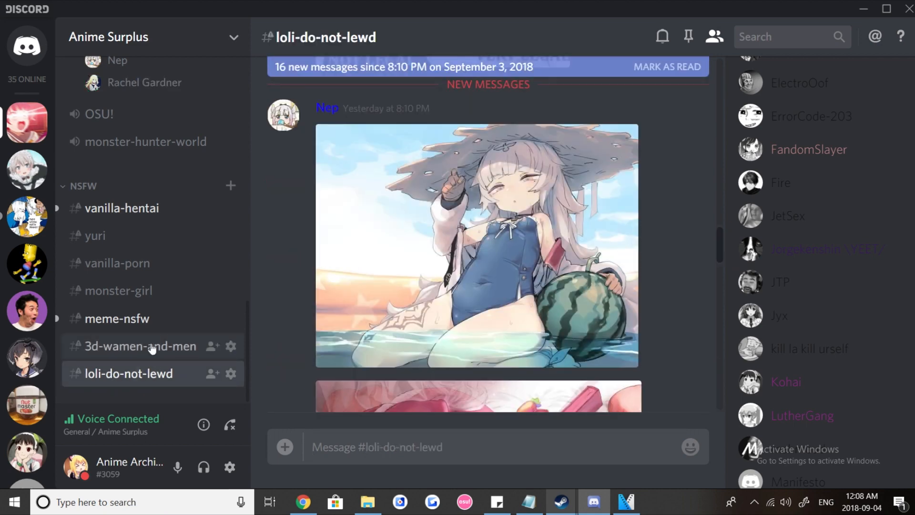
{"action": "scroll", "scroll_direction": "up", "scroll_amount": 3}
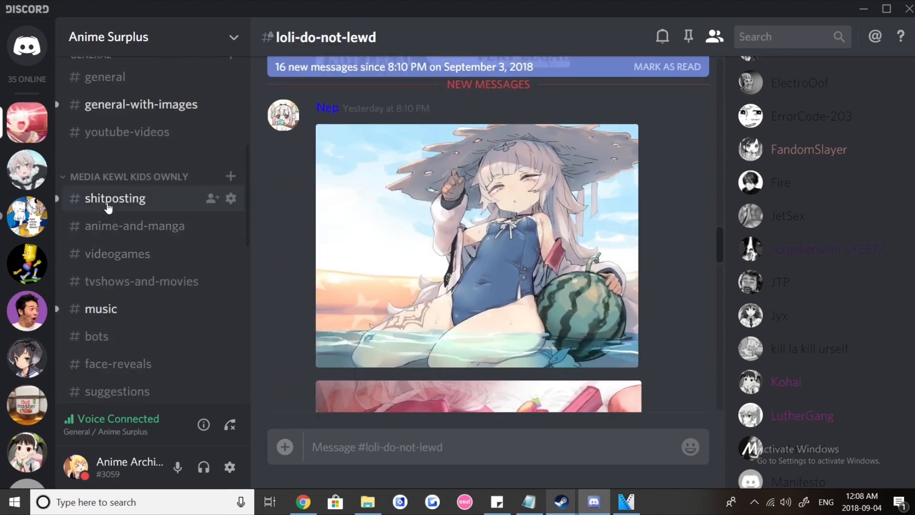
- Switch to #shitposting and bring up the context menu for #loli-do-not-lewd
{"action": "left_click", "coordinate": [115, 198]}
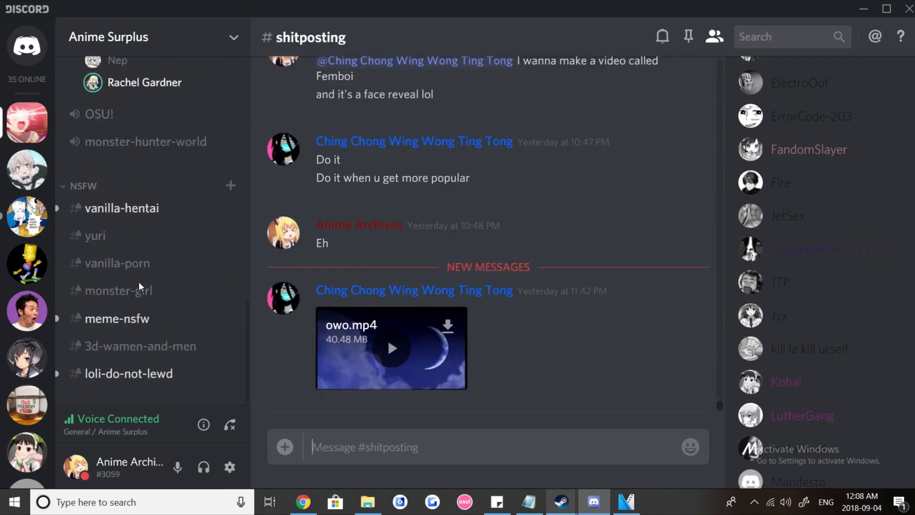
{"action": "scroll", "scroll_direction": "up", "scroll_amount": 3}
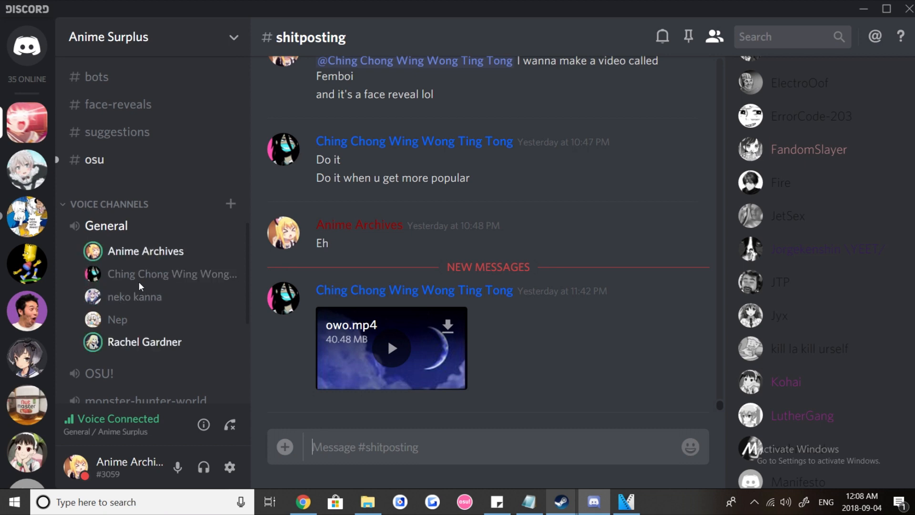
{"action": "mouse_move", "coordinate": [136, 297]}
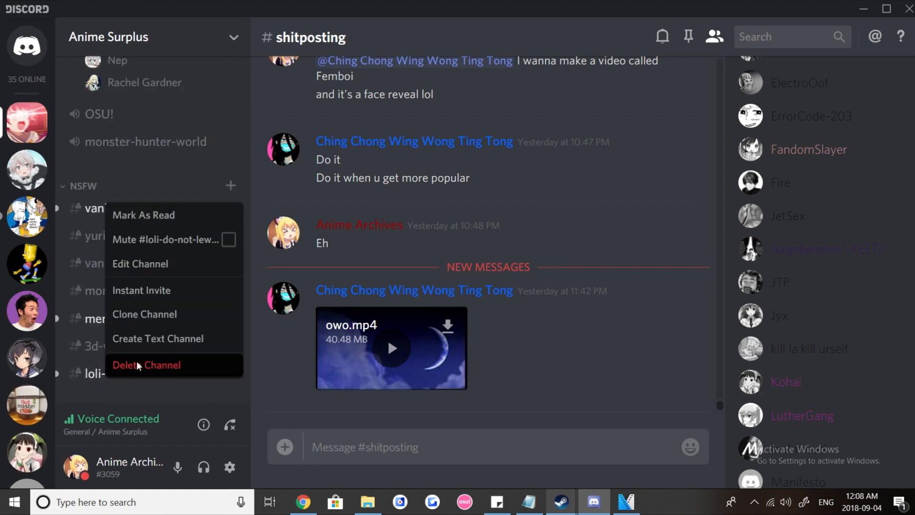
- Delete the #loli-do-not-lewd channel via Delete Channel, keeping #shitposting open
{"action": "left_click", "coordinate": [558, 306]}
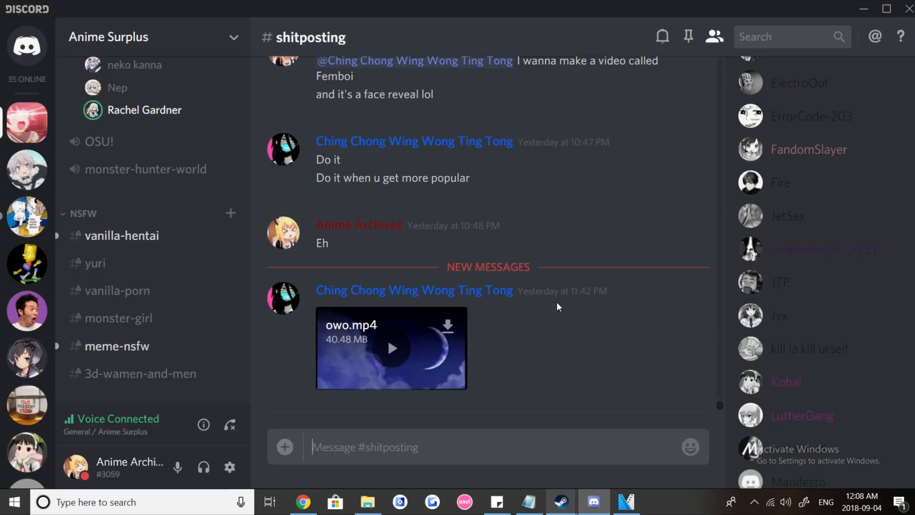
{"action": "scroll", "scroll_direction": "up", "scroll_amount": 3}
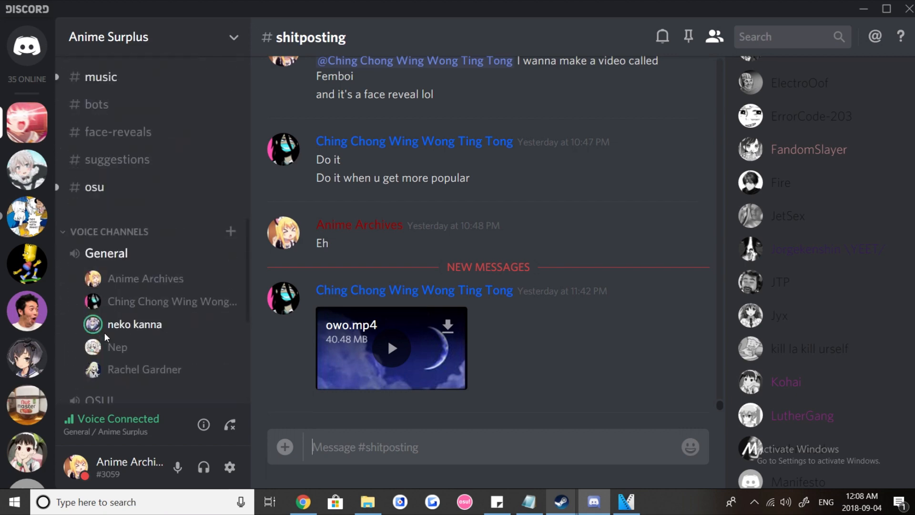
{"action": "scroll", "scroll_direction": "down", "scroll_amount": 3}
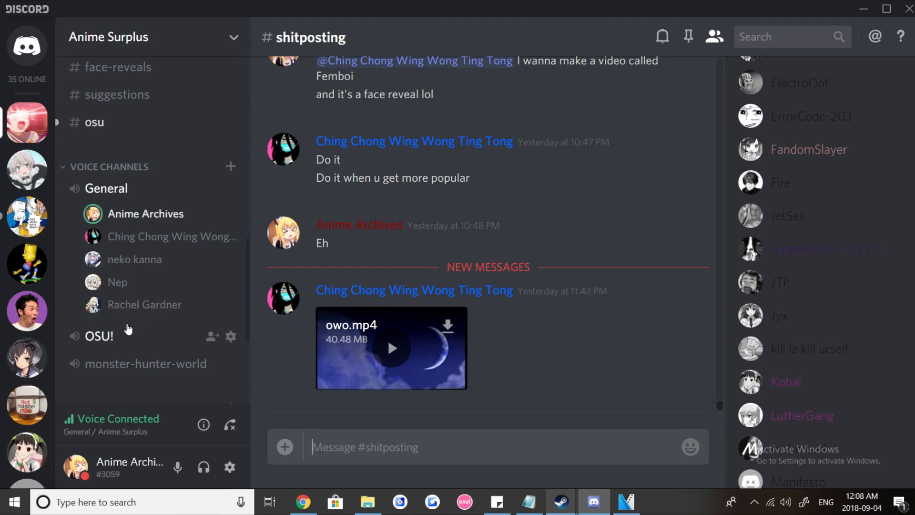
{"action": "scroll", "scroll_direction": "down", "scroll_amount": 3}
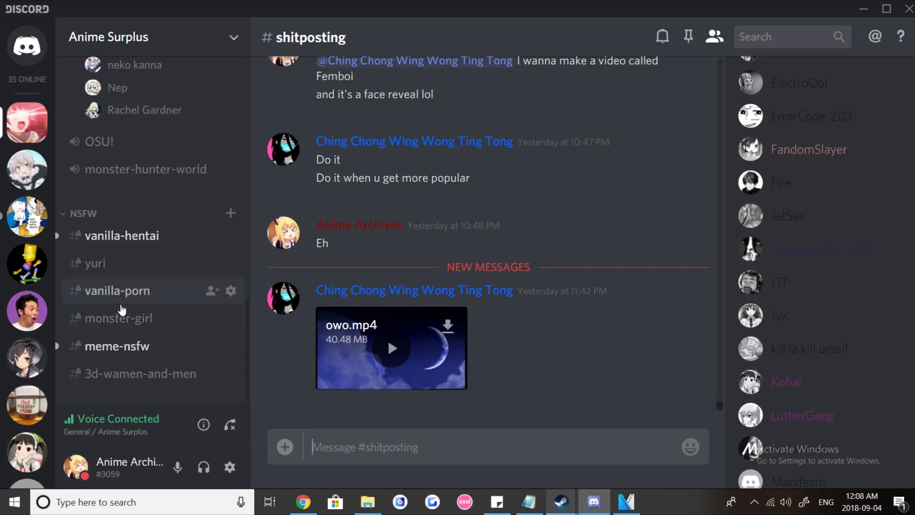
{"action": "scroll", "scroll_direction": "up", "scroll_amount": 3}
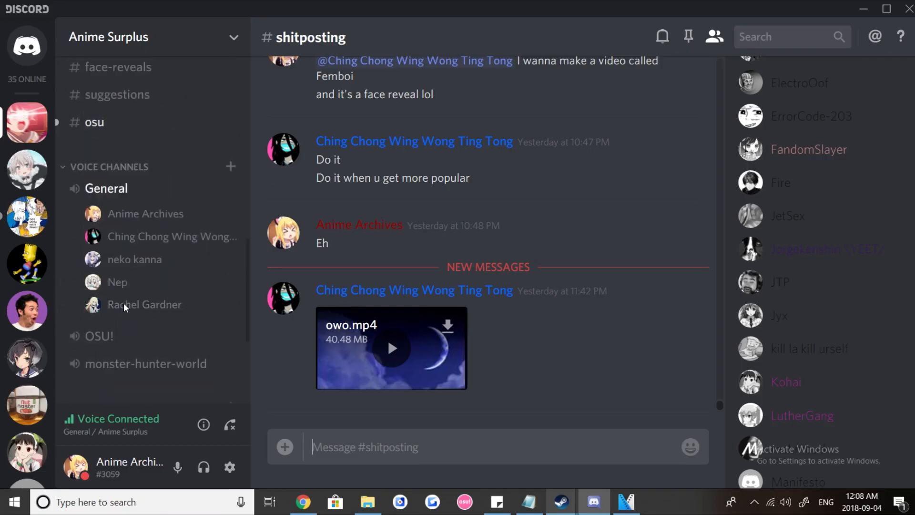
{"action": "scroll", "scroll_direction": "down", "scroll_amount": 3}
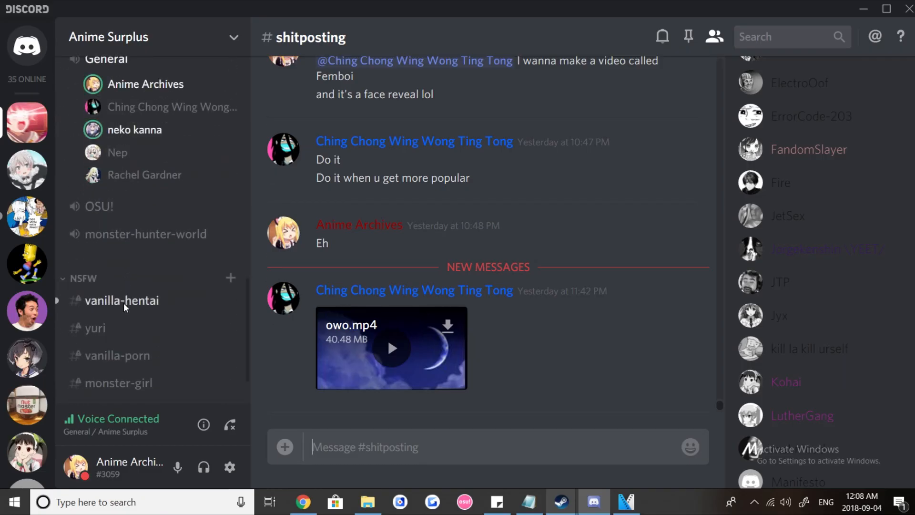
{"action": "scroll", "scroll_direction": "down", "scroll_amount": 3}
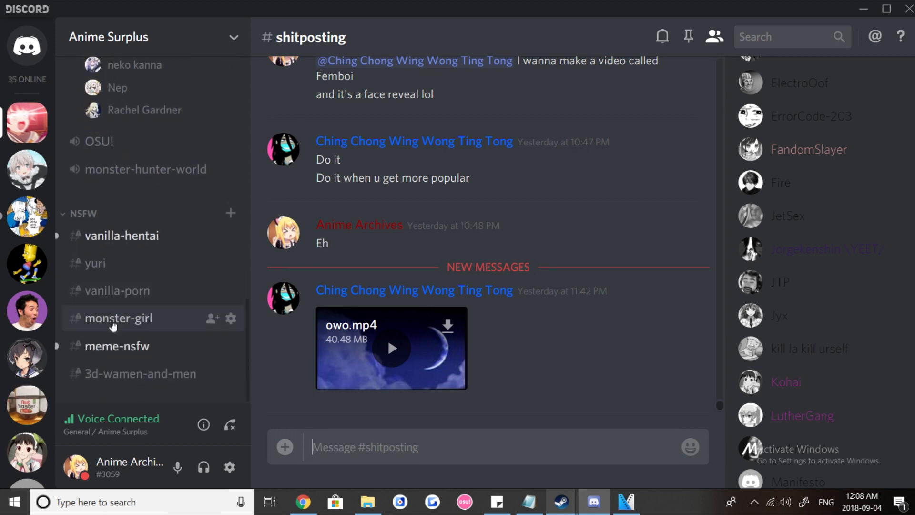
{"action": "scroll", "scroll_direction": "up", "scroll_amount": 3}
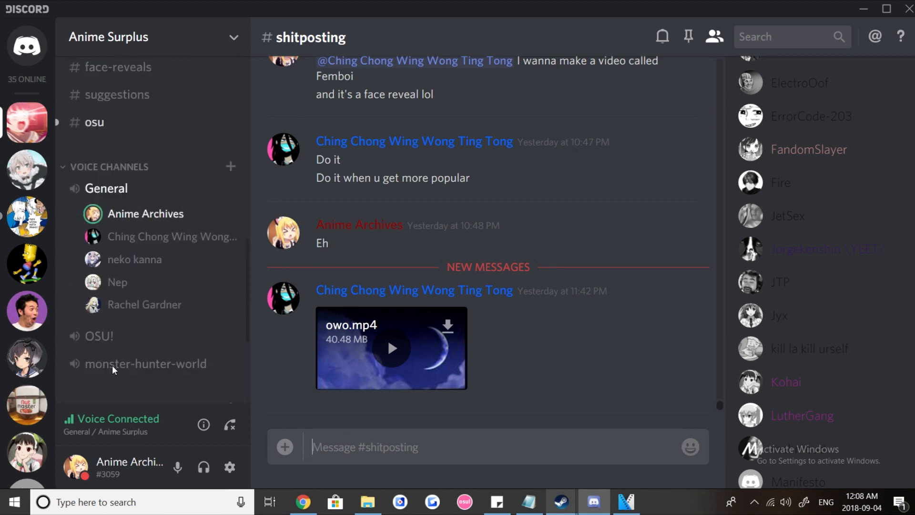
{"action": "scroll", "scroll_direction": "down", "scroll_amount": 3}
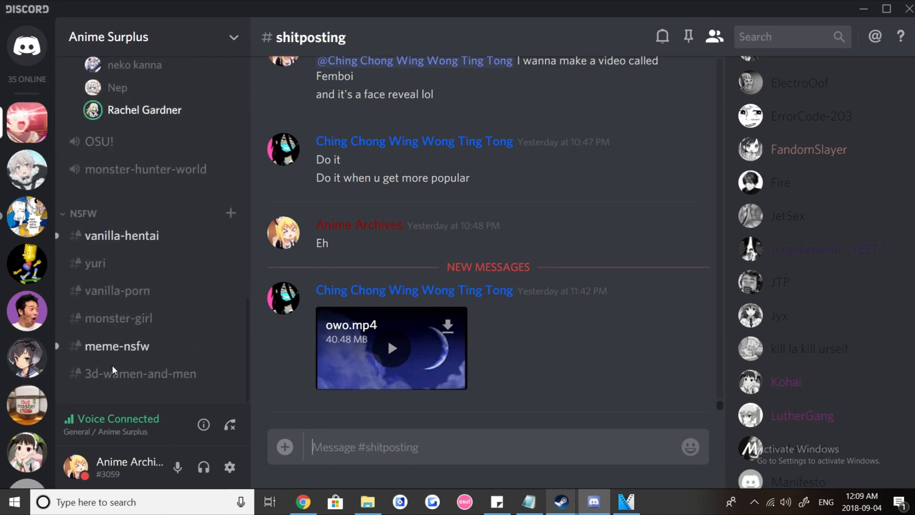
{"action": "scroll", "scroll_direction": "up", "scroll_amount": 3}
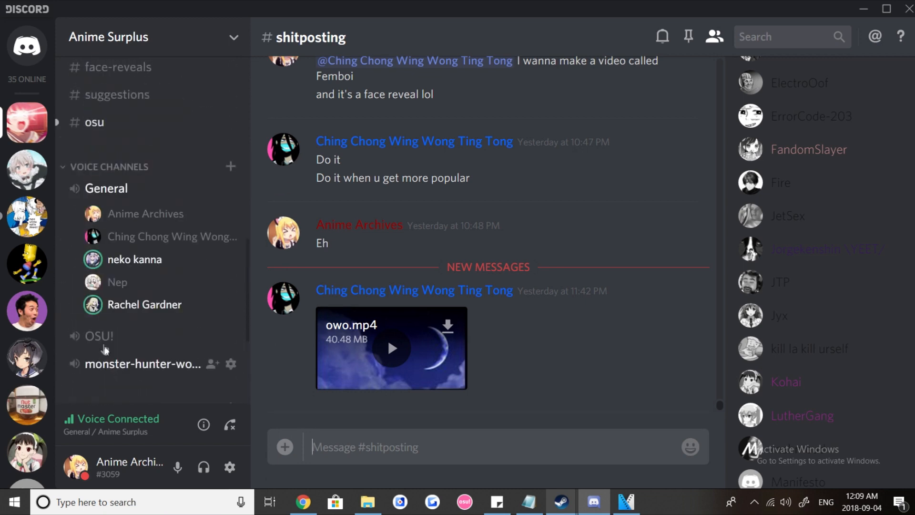
{"action": "mouse_move", "coordinate": [98, 337]}
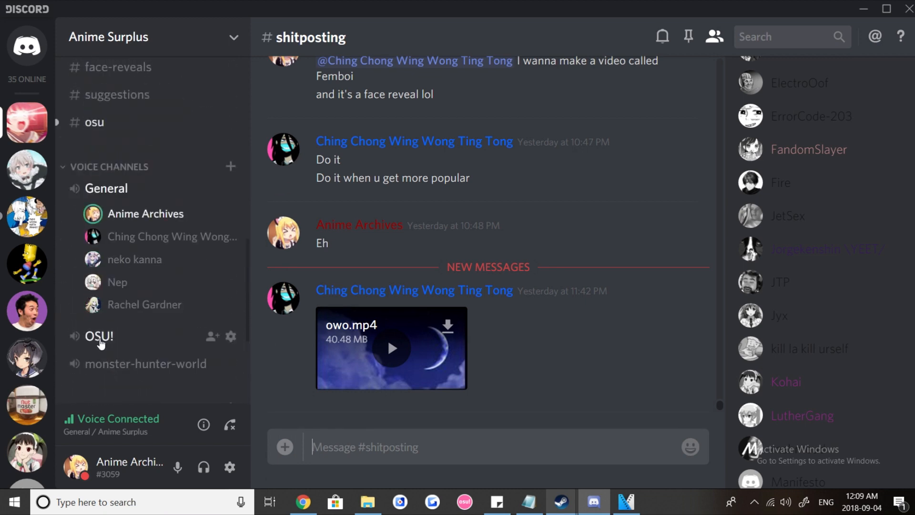
{"action": "scroll", "scroll_direction": "down", "scroll_amount": 3}
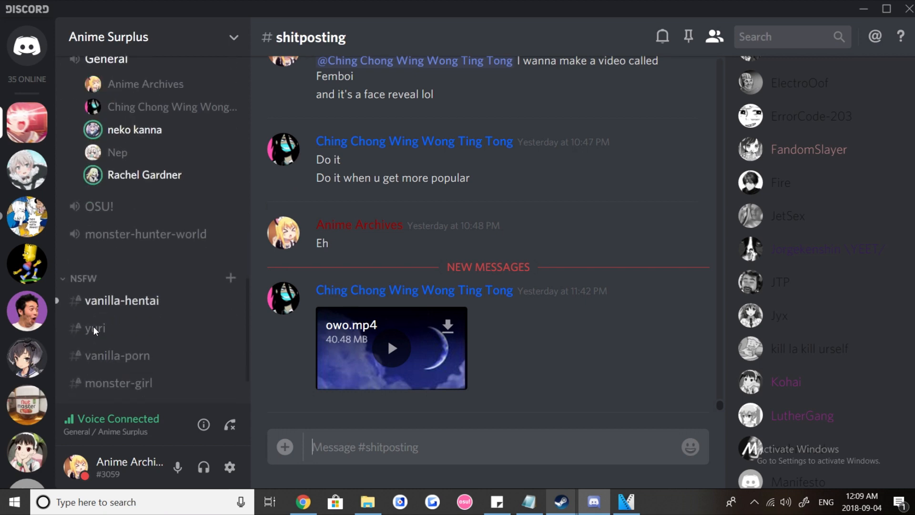
{"action": "mouse_move", "coordinate": [93, 329]}
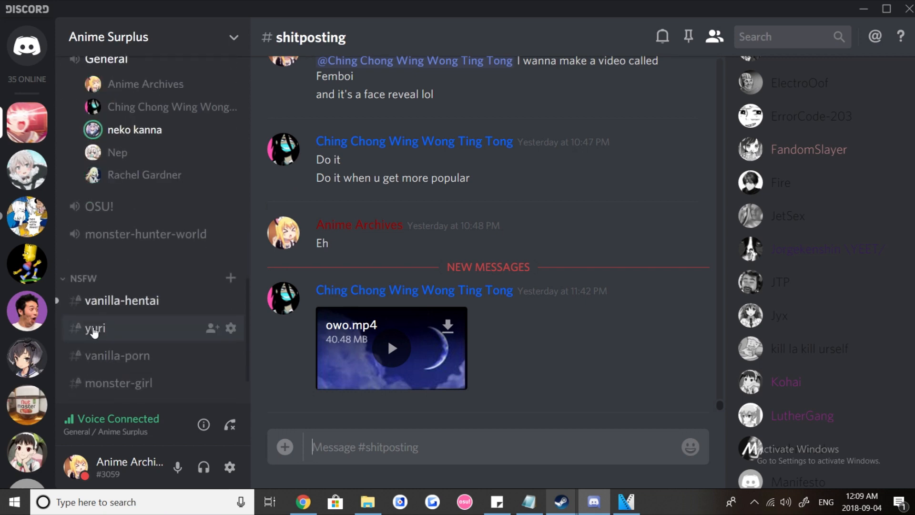
{"action": "mouse_move", "coordinate": [47, 290]}
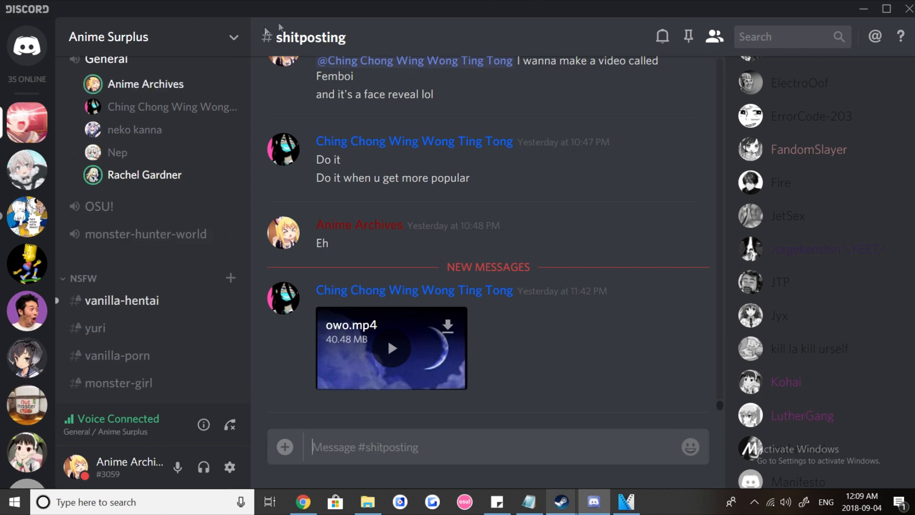
{"action": "mouse_move", "coordinate": [198, 178]}
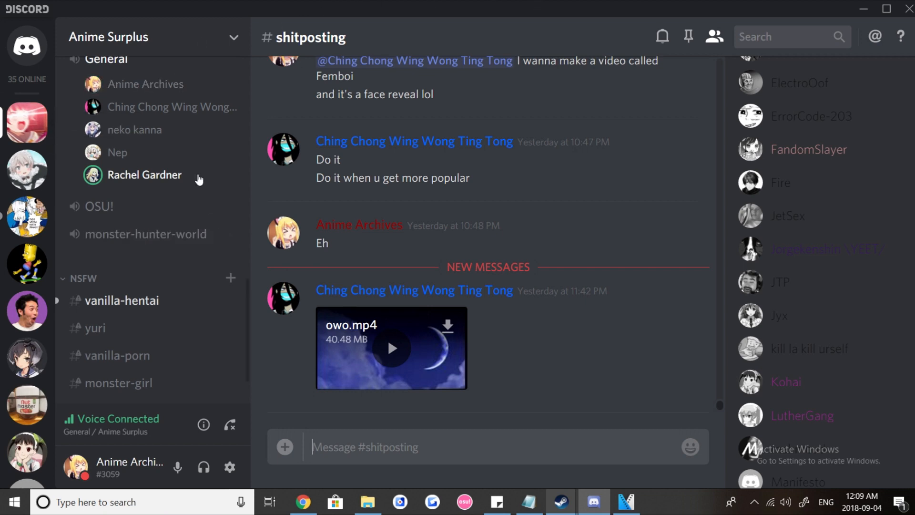